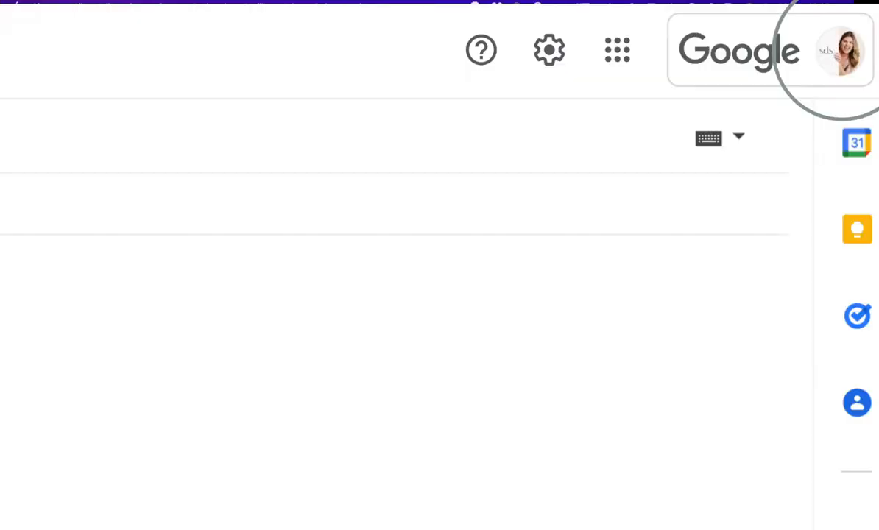
Step: View the Gmail profile picture details showing 'contact your admin', then close the dialog
{"action": "left_click", "coordinate": [831, 52]}
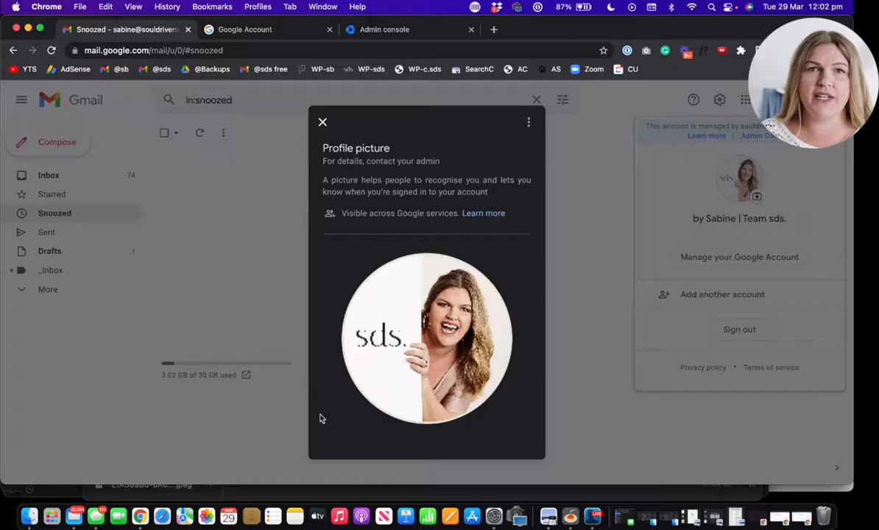
{"action": "mouse_move", "coordinate": [297, 218]}
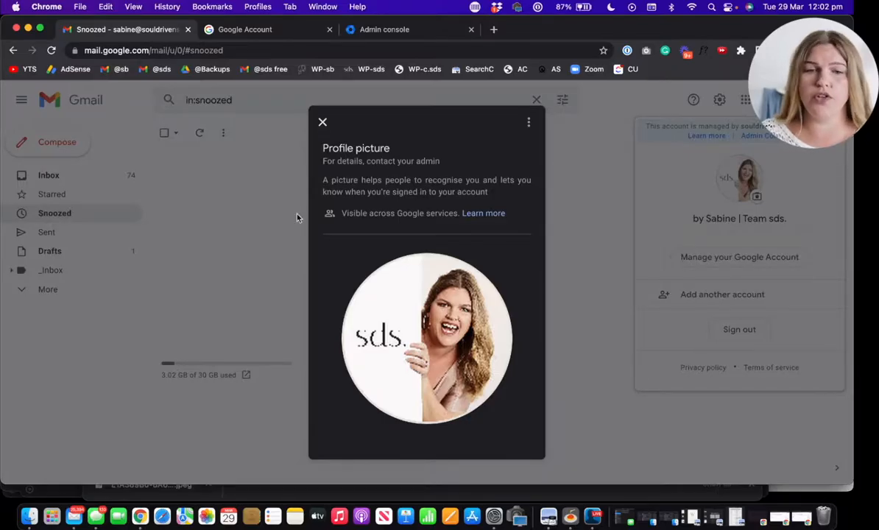
{"action": "left_click", "coordinate": [322, 121]}
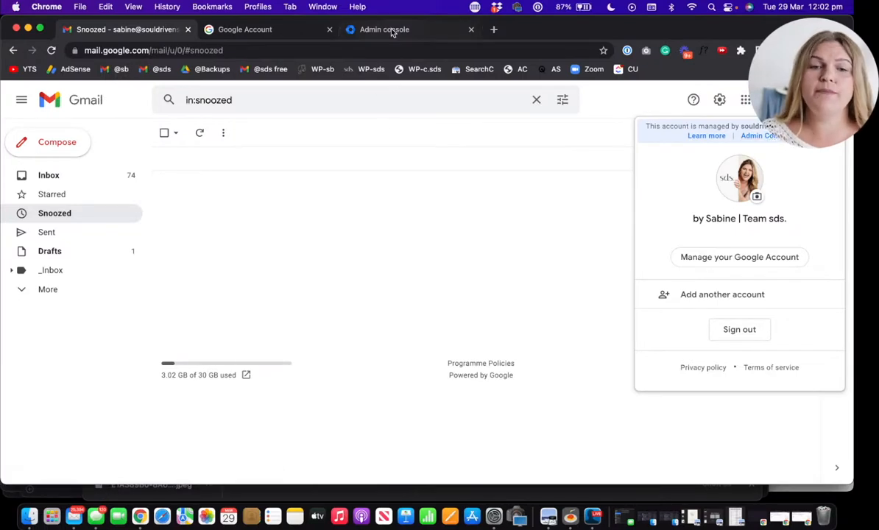
Step: In the Admin console, view the admin user's account details and its photo change/remove options
{"action": "left_click", "coordinate": [382, 29]}
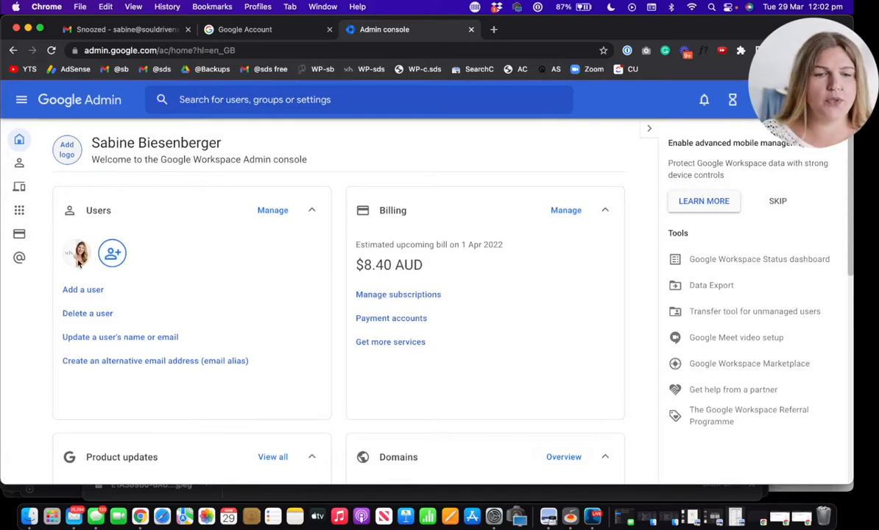
{"action": "mouse_move", "coordinate": [78, 253]}
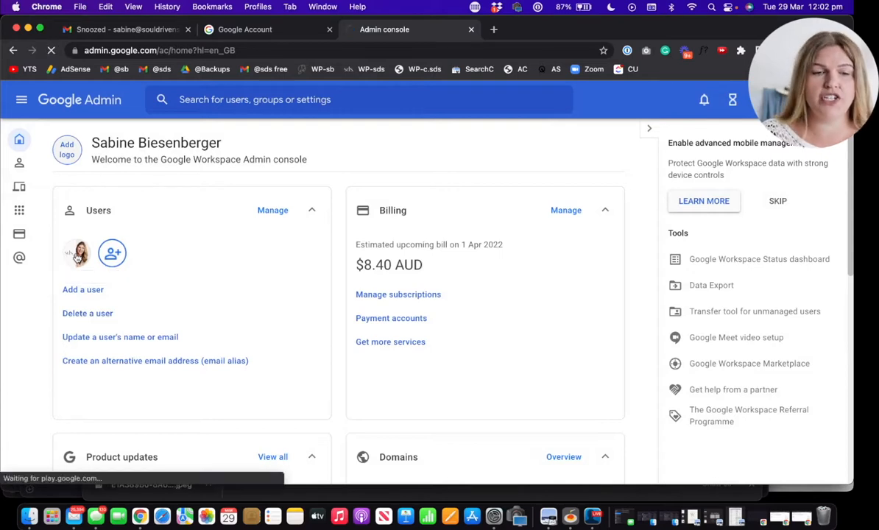
{"action": "left_click", "coordinate": [78, 253]}
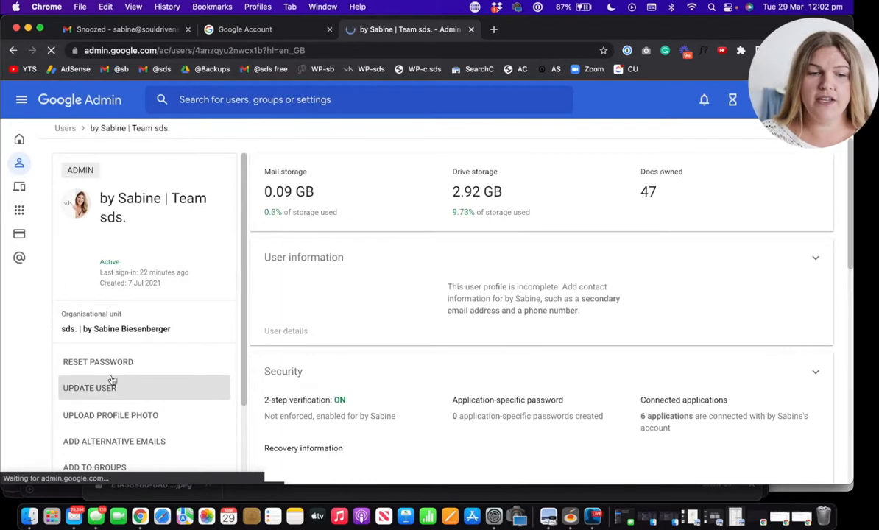
{"action": "left_click", "coordinate": [77, 203]}
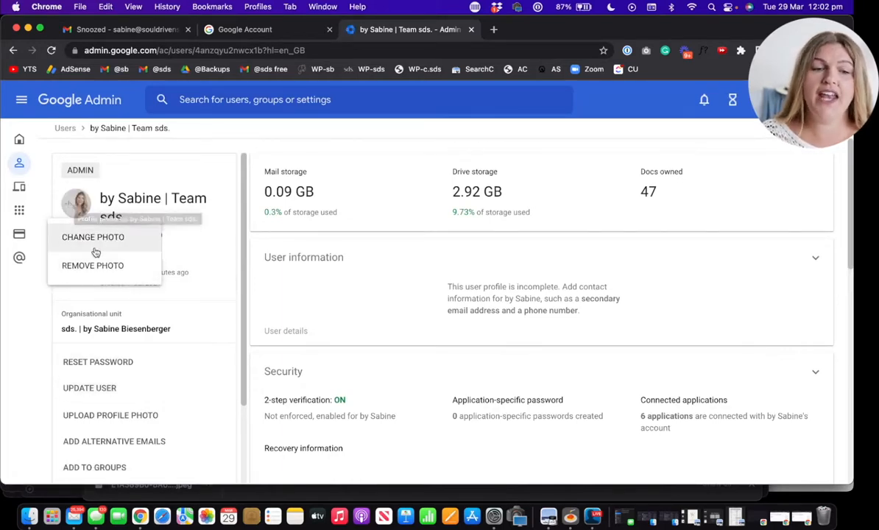
{"action": "left_click", "coordinate": [92, 235]}
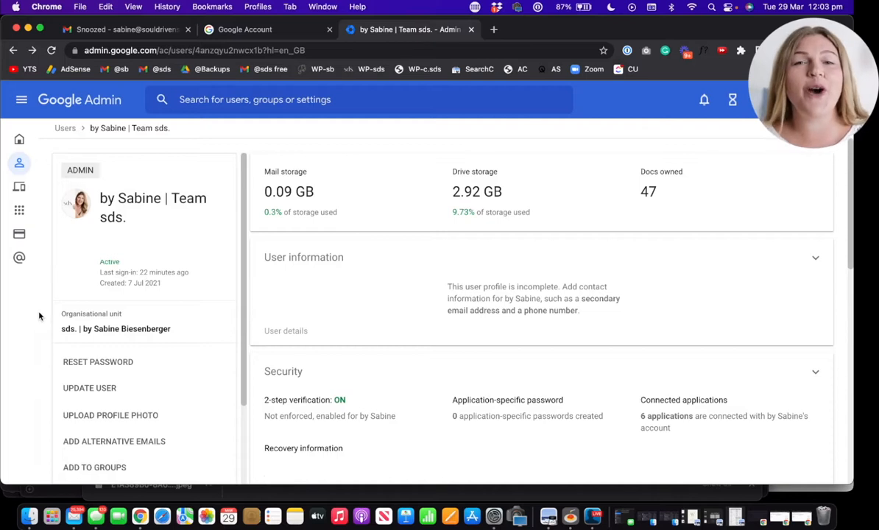
{"action": "left_click", "coordinate": [20, 100]}
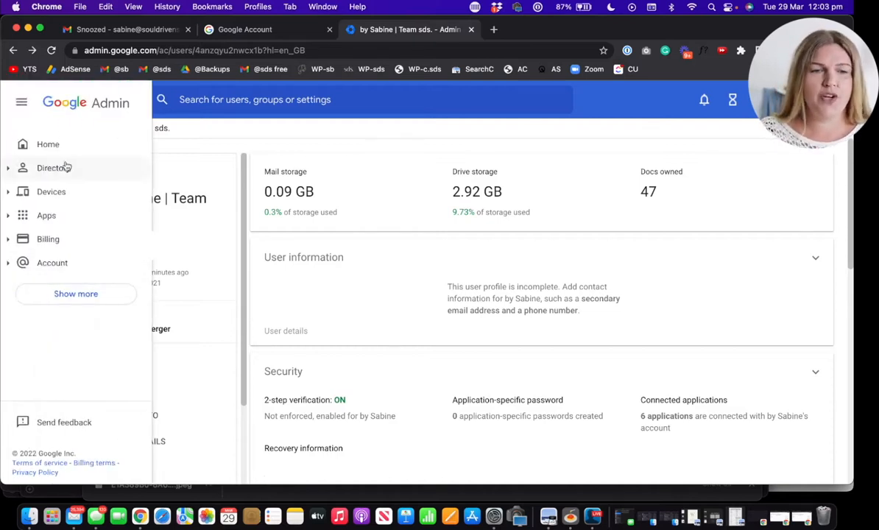
Step: Navigate from the Admin console home to Directory > Directory settings
{"action": "left_click", "coordinate": [20, 100]}
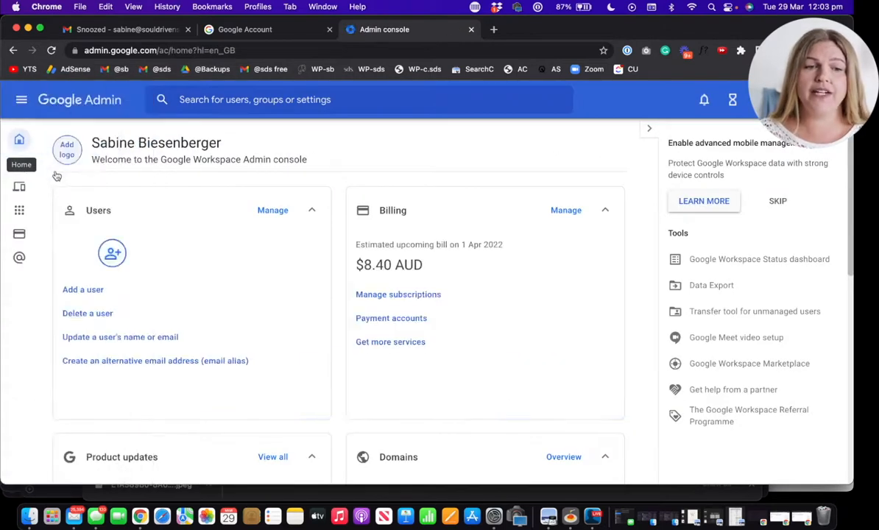
{"action": "left_click", "coordinate": [21, 100]}
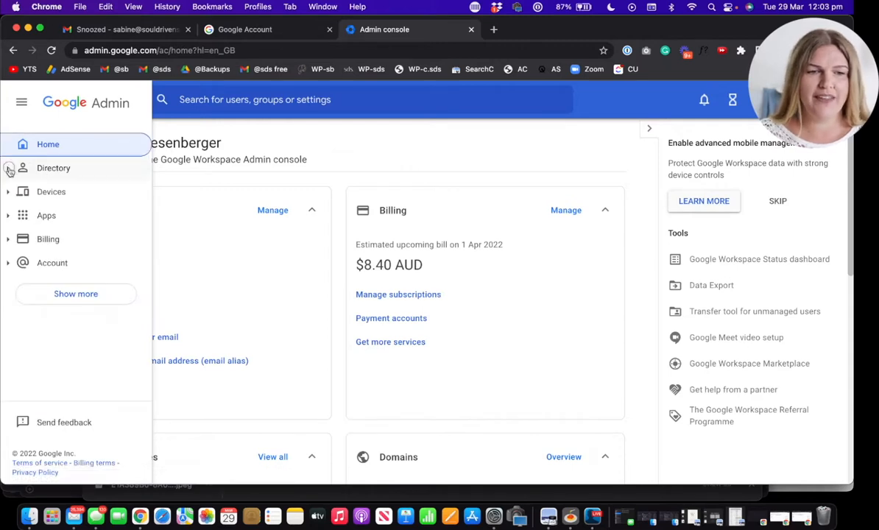
{"action": "left_click", "coordinate": [53, 167]}
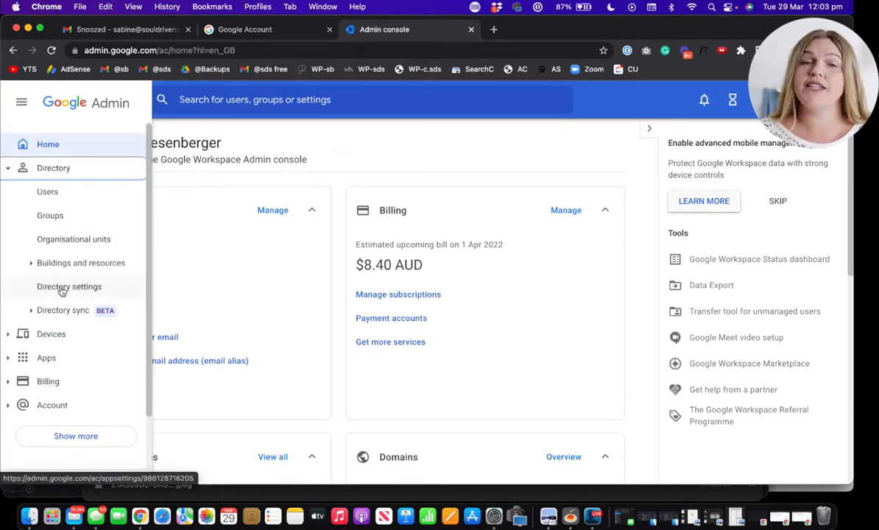
{"action": "left_click", "coordinate": [69, 286]}
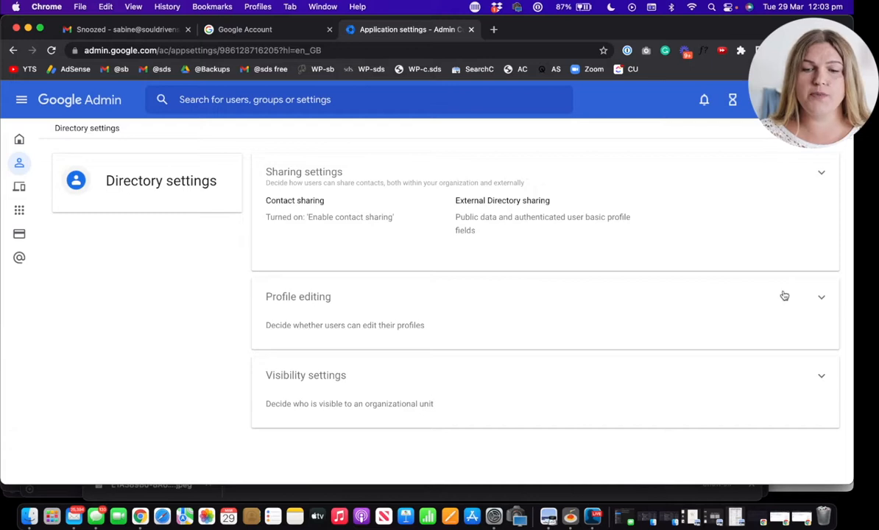
{"action": "mouse_move", "coordinate": [822, 301]}
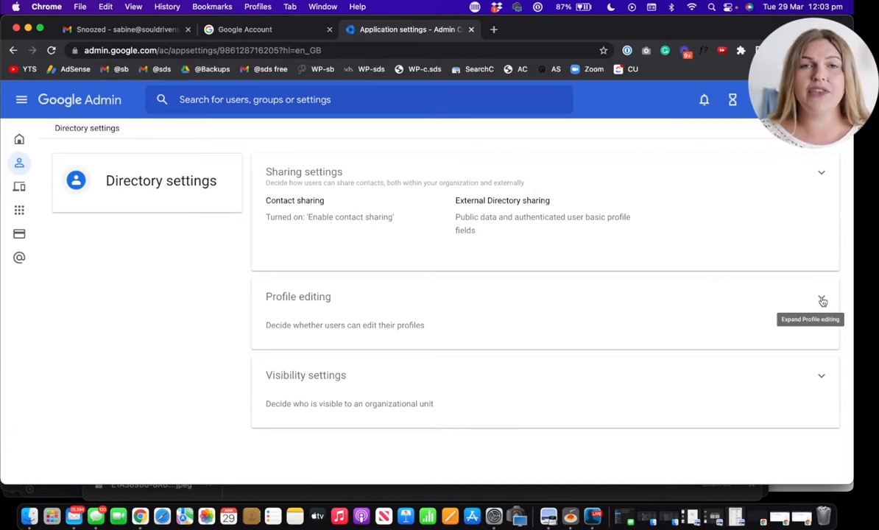
Step: Under Profile editing, allow users to change their Photo, save it, and return to Gmail
{"action": "left_click", "coordinate": [822, 301]}
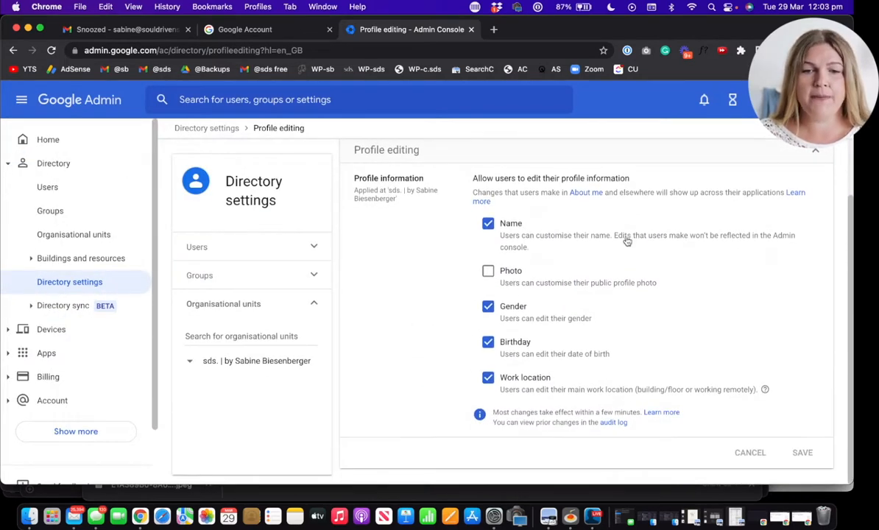
{"action": "mouse_move", "coordinate": [414, 239]}
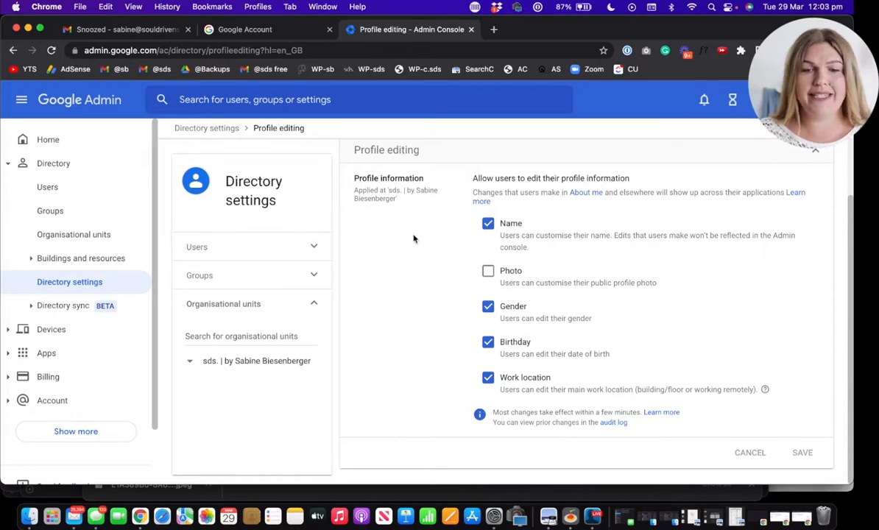
{"action": "left_click", "coordinate": [488, 271]}
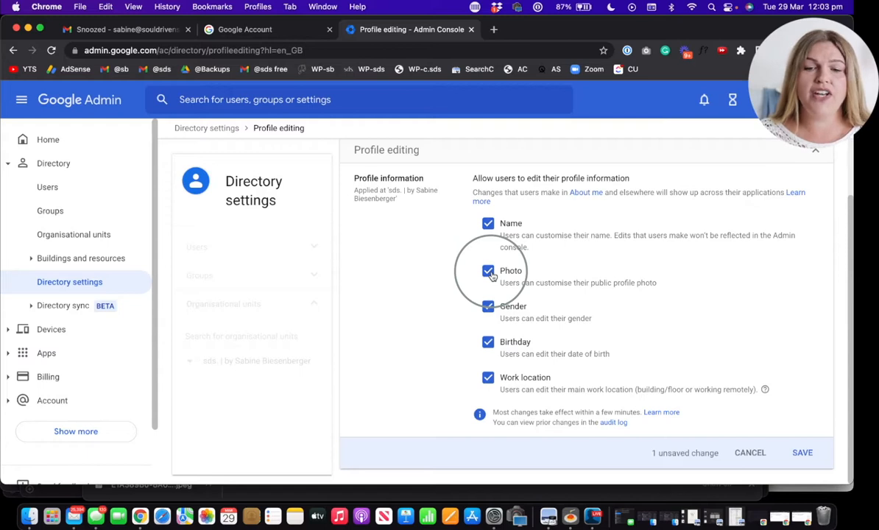
{"action": "mouse_move", "coordinate": [502, 282]}
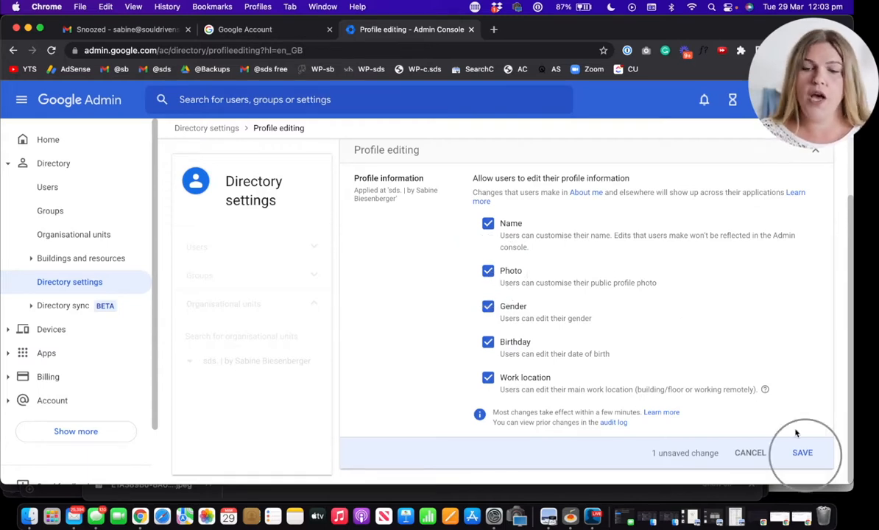
{"action": "left_click", "coordinate": [801, 452]}
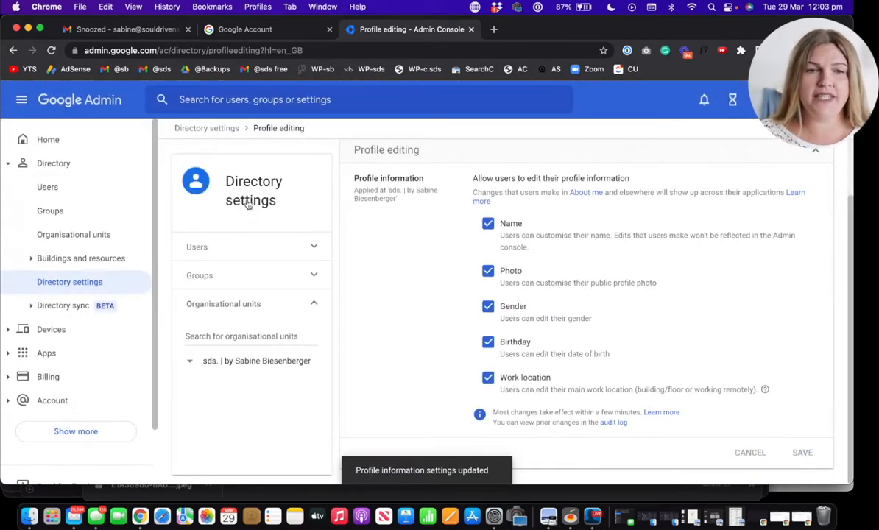
{"action": "left_click", "coordinate": [125, 30]}
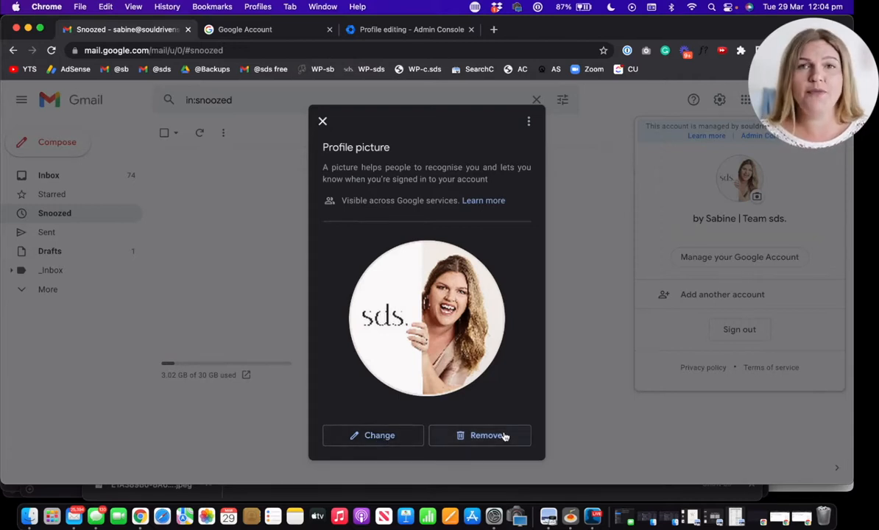
{"action": "mouse_move", "coordinate": [477, 295]}
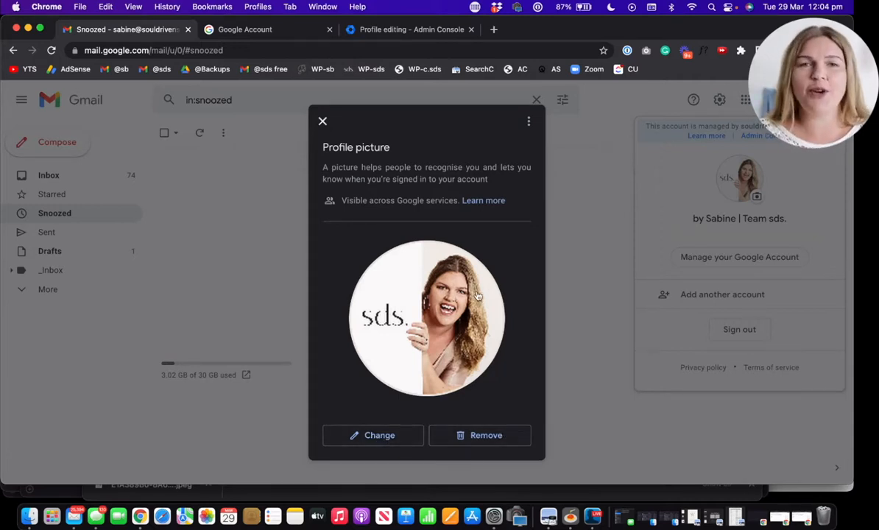